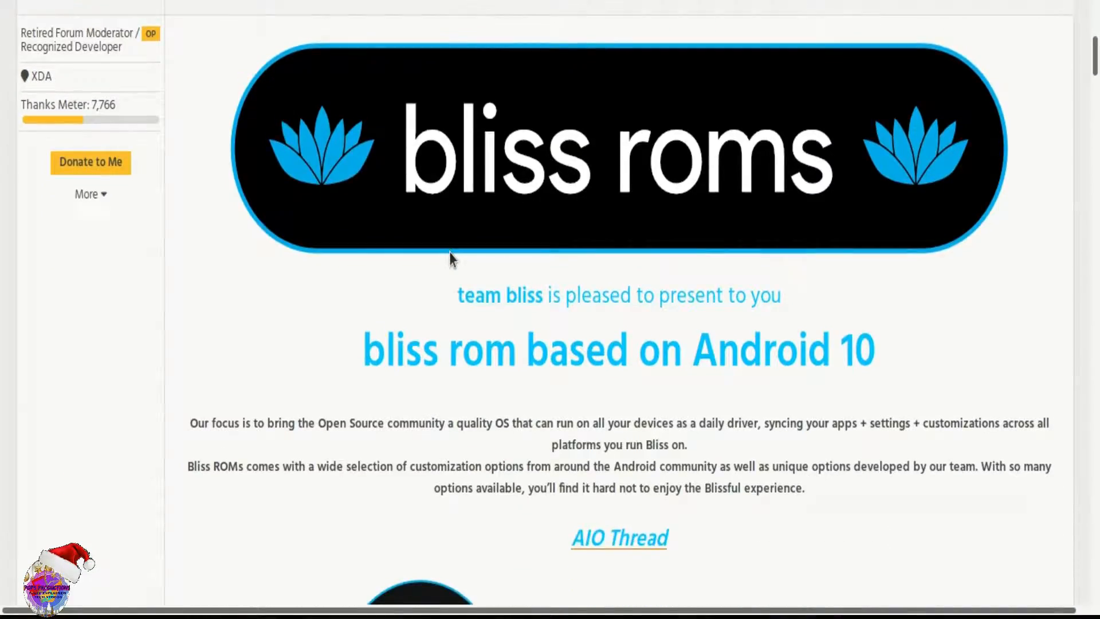
- Read through the ROM notes, highlighting the no-known-bugs note and bug-reporting instructions
scroll(down, 3)
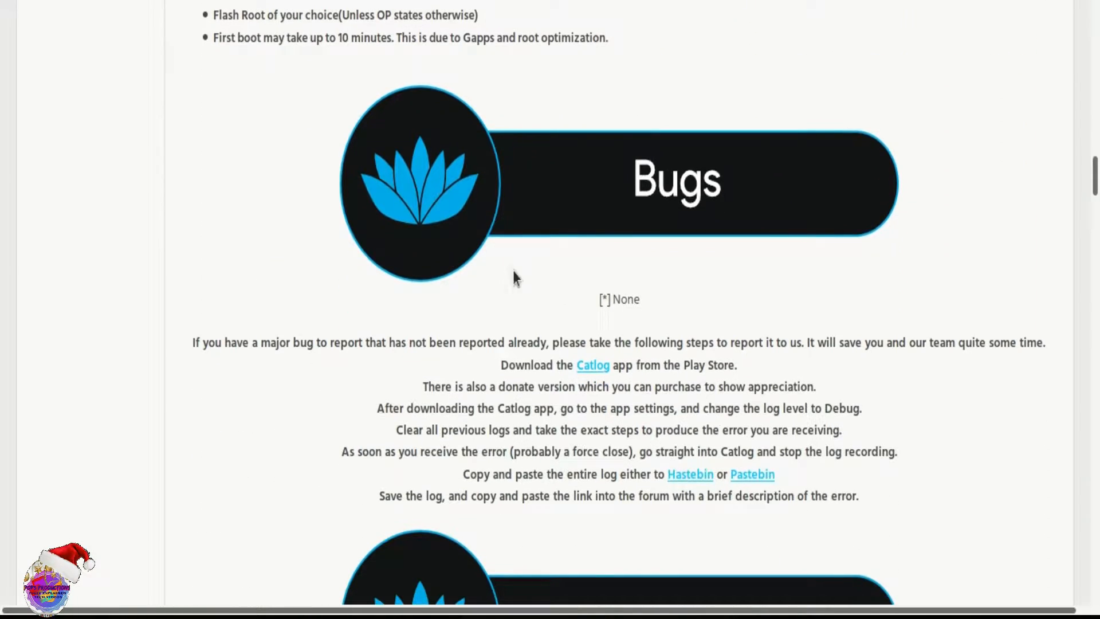
double_click(624, 299)
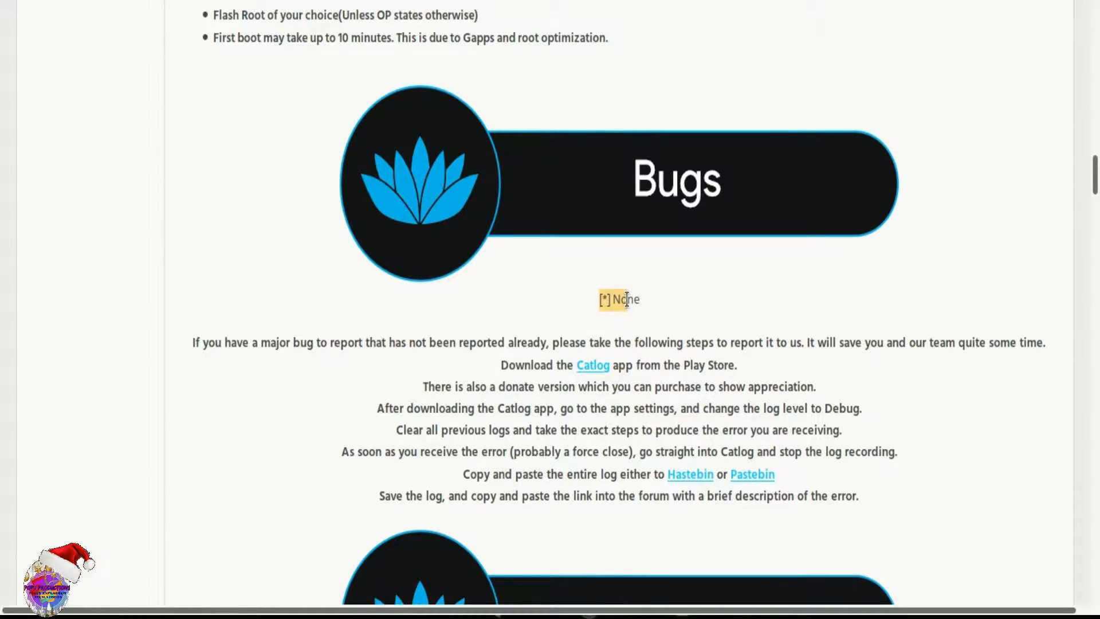
mouse_move(649, 274)
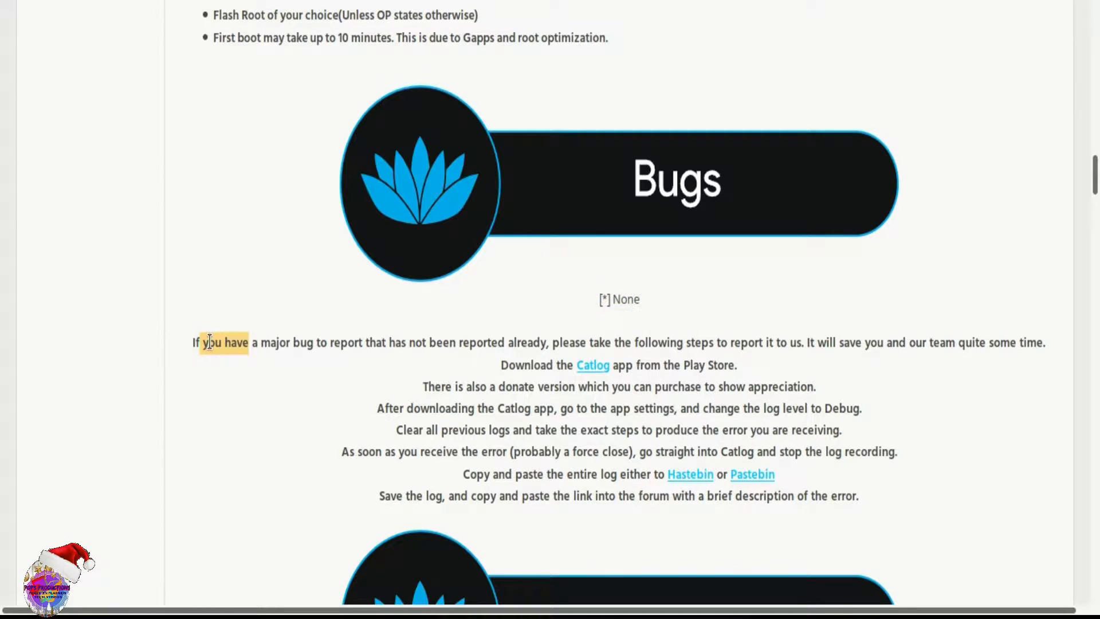
drag(204, 343, 1045, 343)
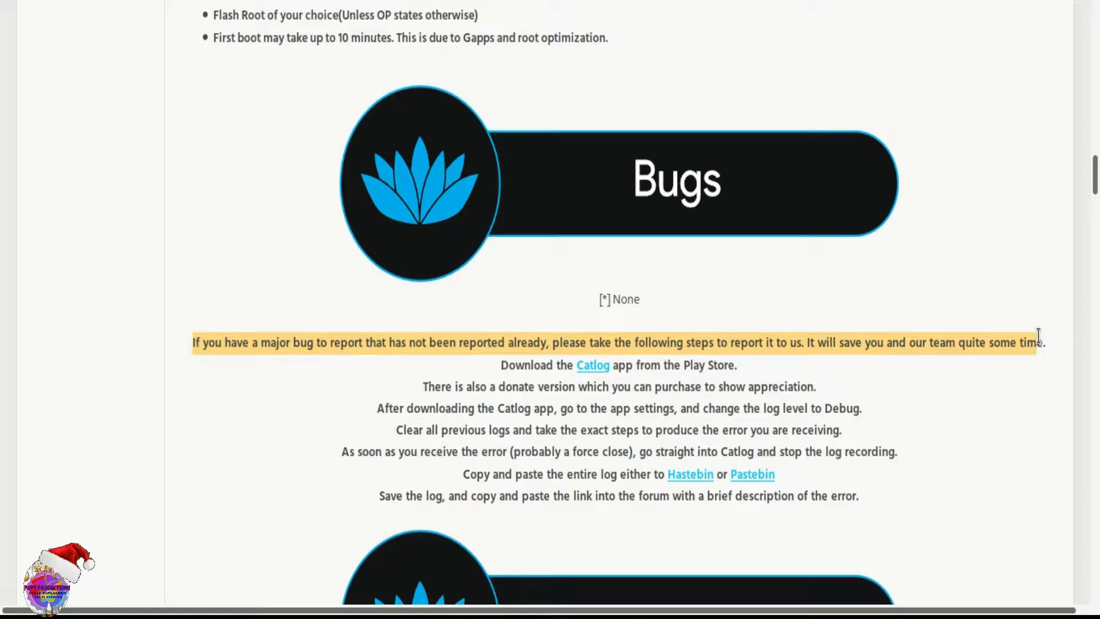
drag(1042, 342, 843, 495)
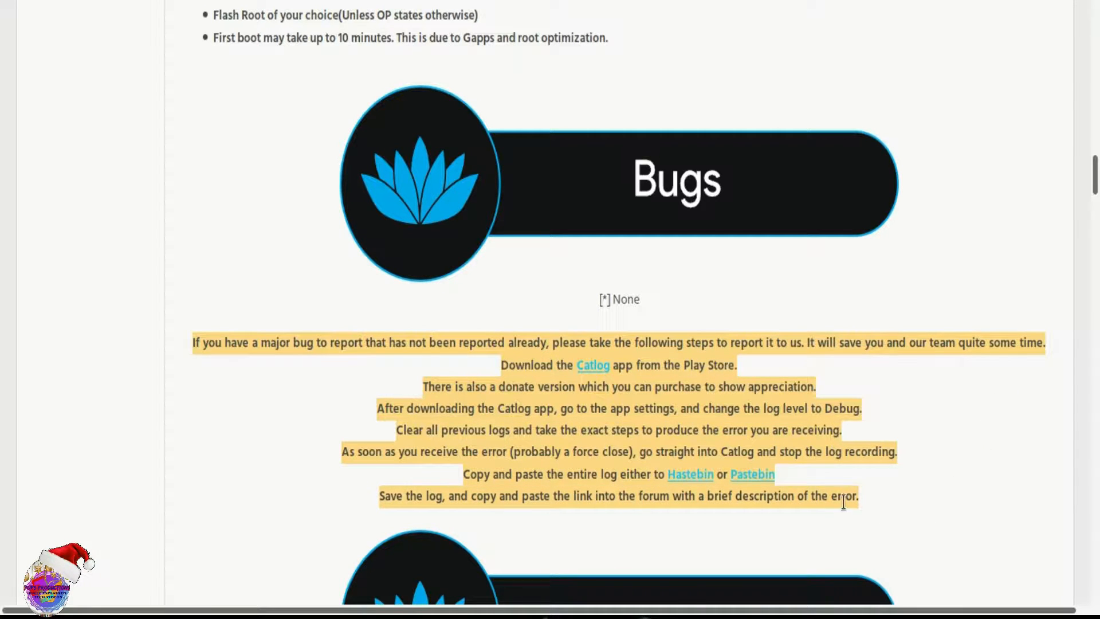
scroll(down, 3)
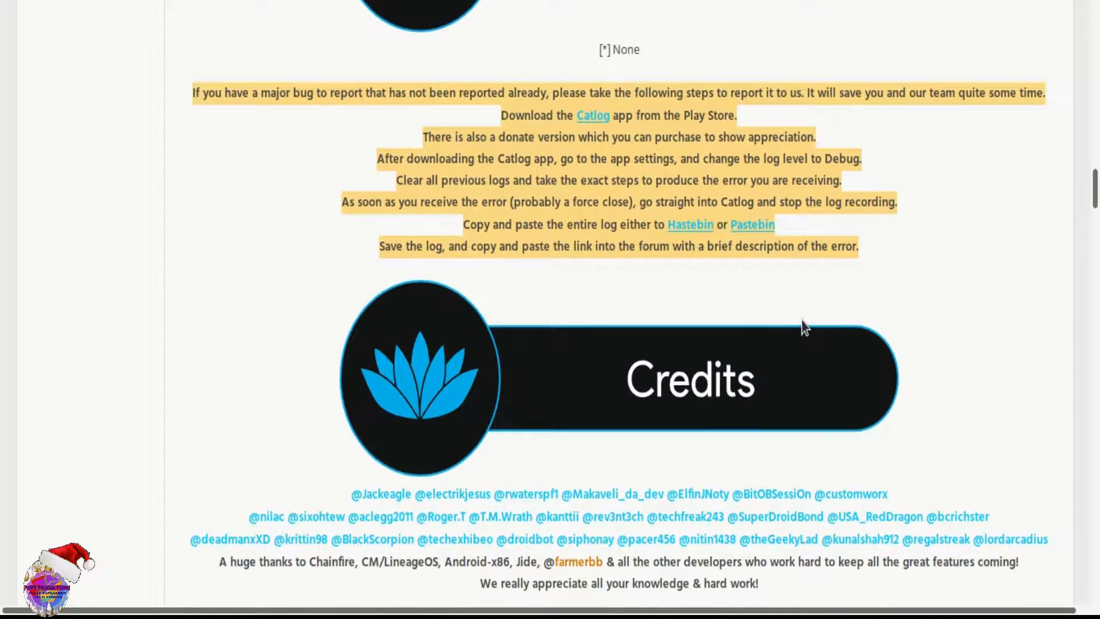
scroll(down, 3)
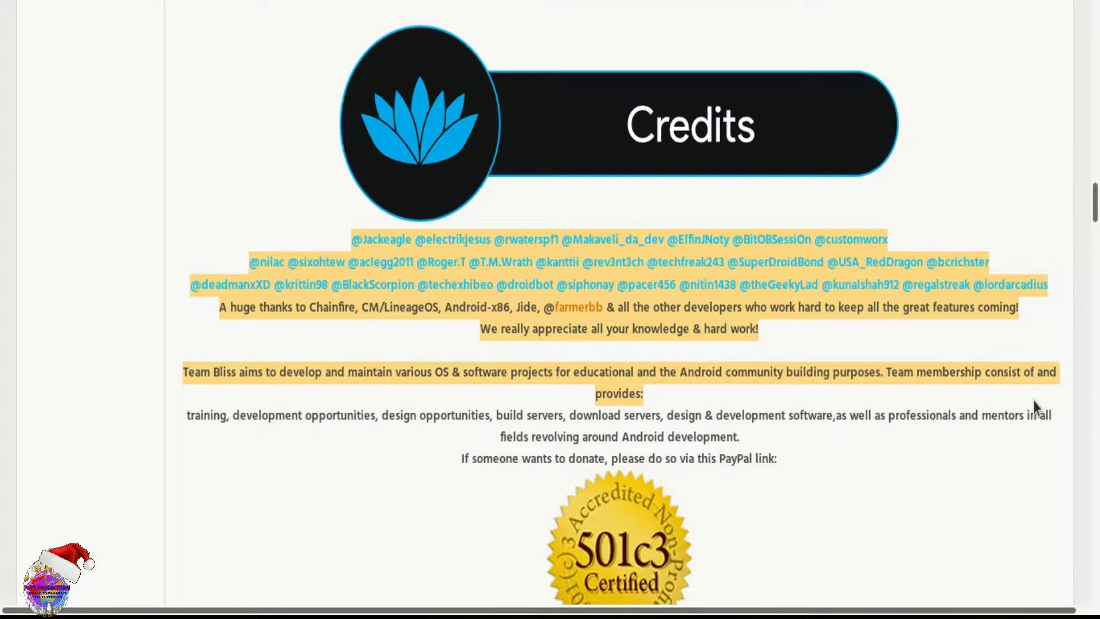
scroll(down, 3)
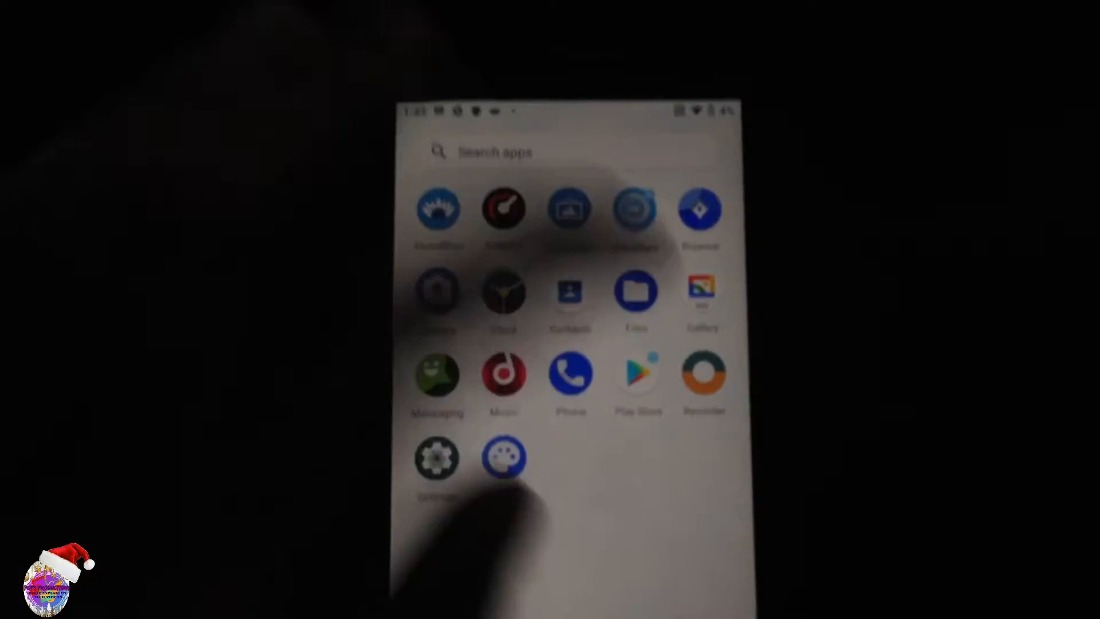
- Go to the phone's Settings and scroll to About phone
click(637, 372)
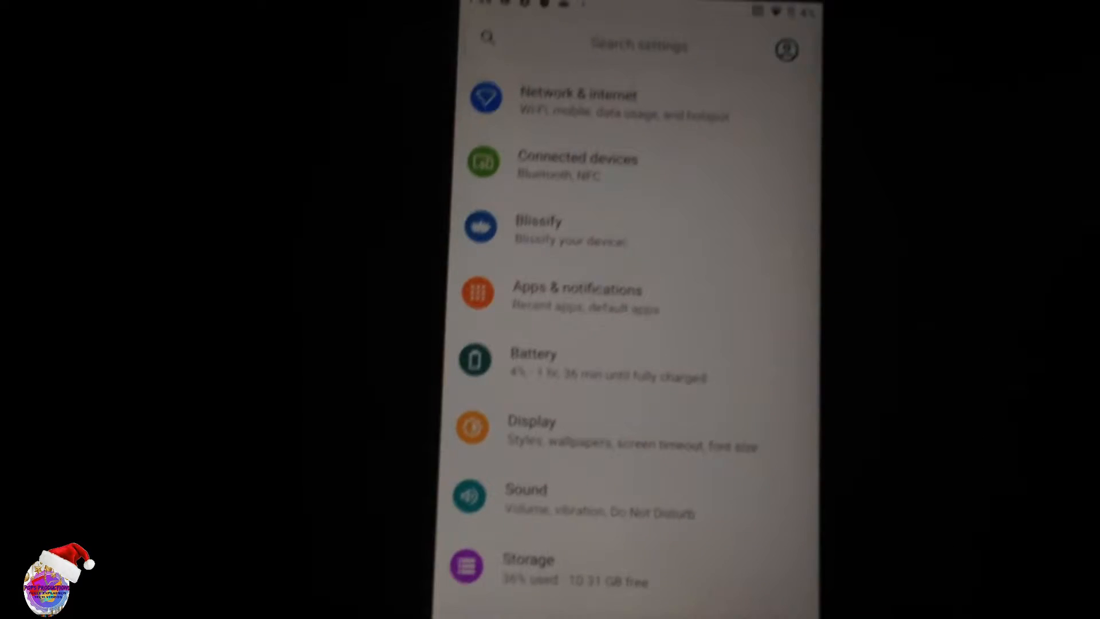
scroll(down, 3)
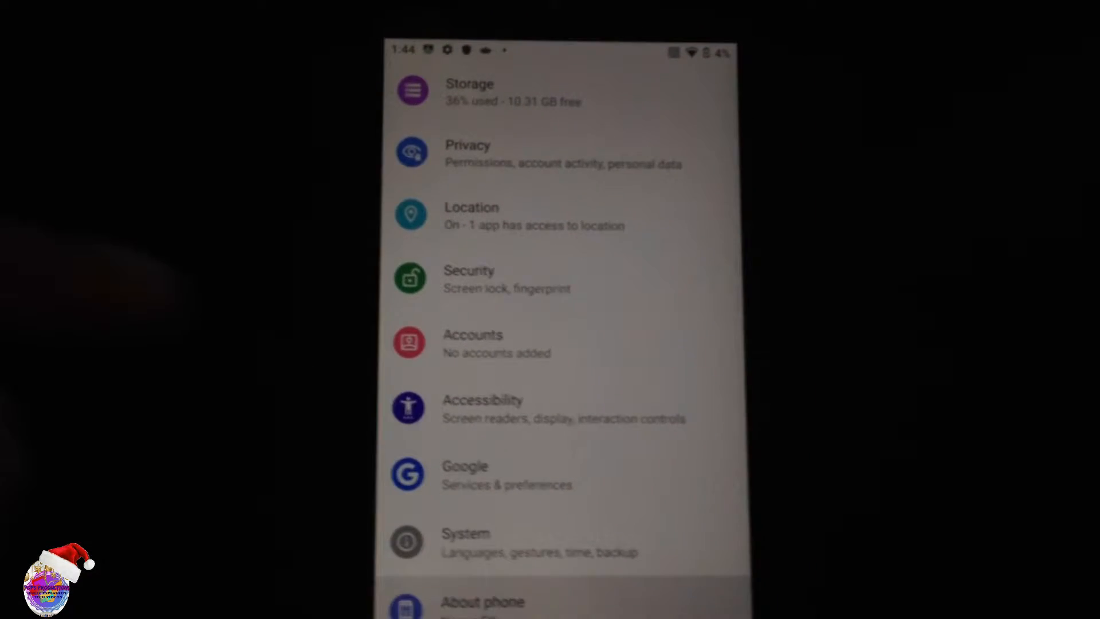
click(482, 600)
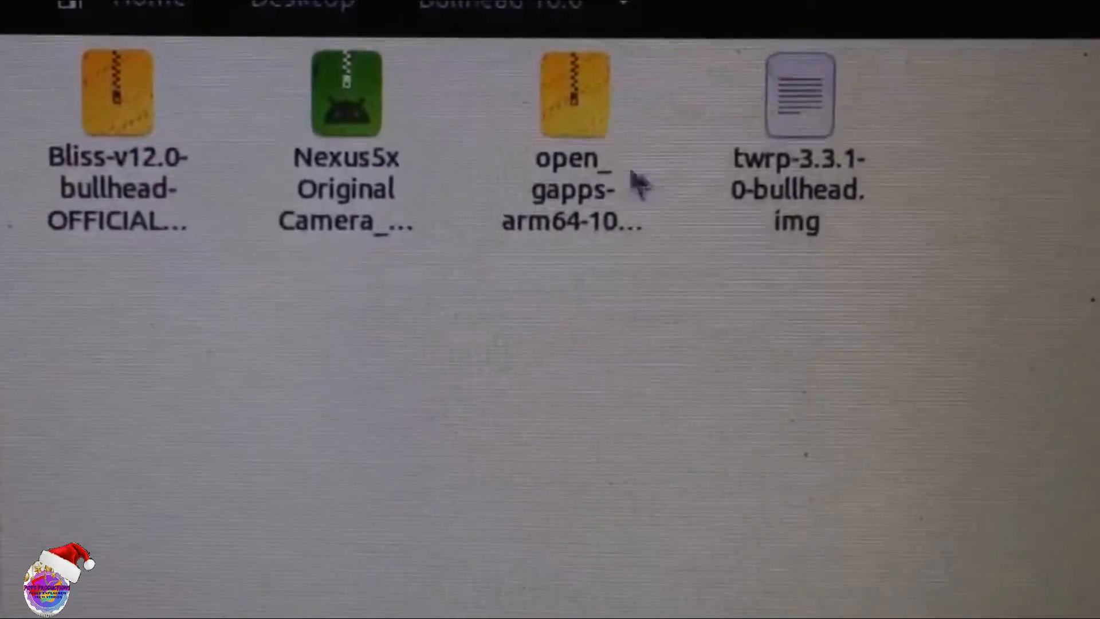
- Show the Bullhead folder with the Bliss zip, Open GApps, camera APK and twrp-3.3.1-0-bullhead.img
click(573, 95)
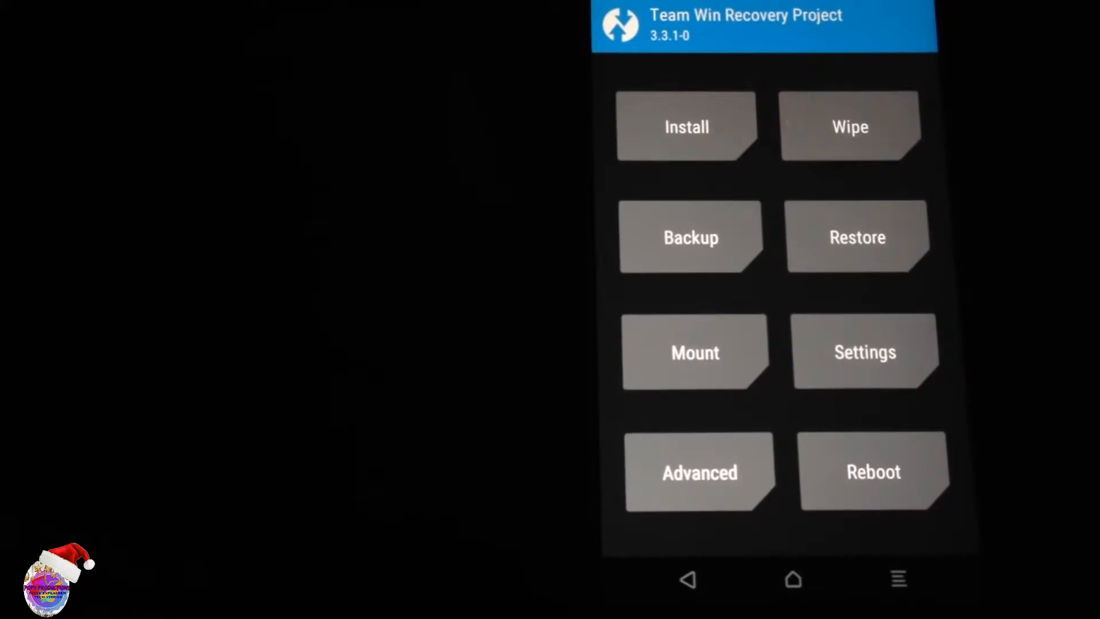
- Visit TWRP's Wipe and Advanced Wipe screens, then reach the Install zip file list
click(690, 236)
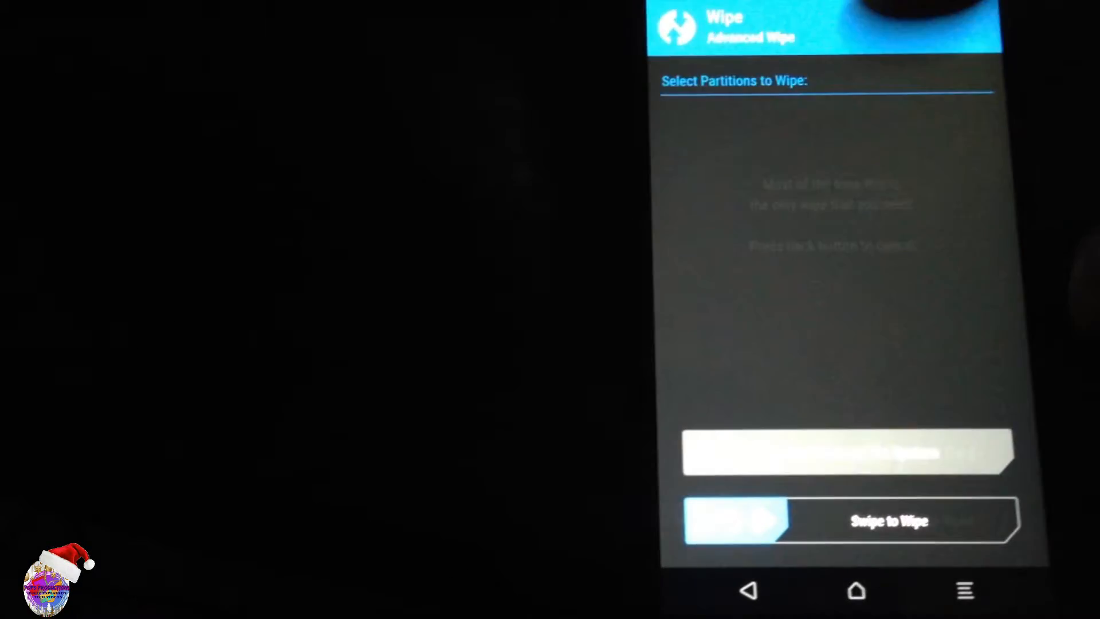
click(686, 143)
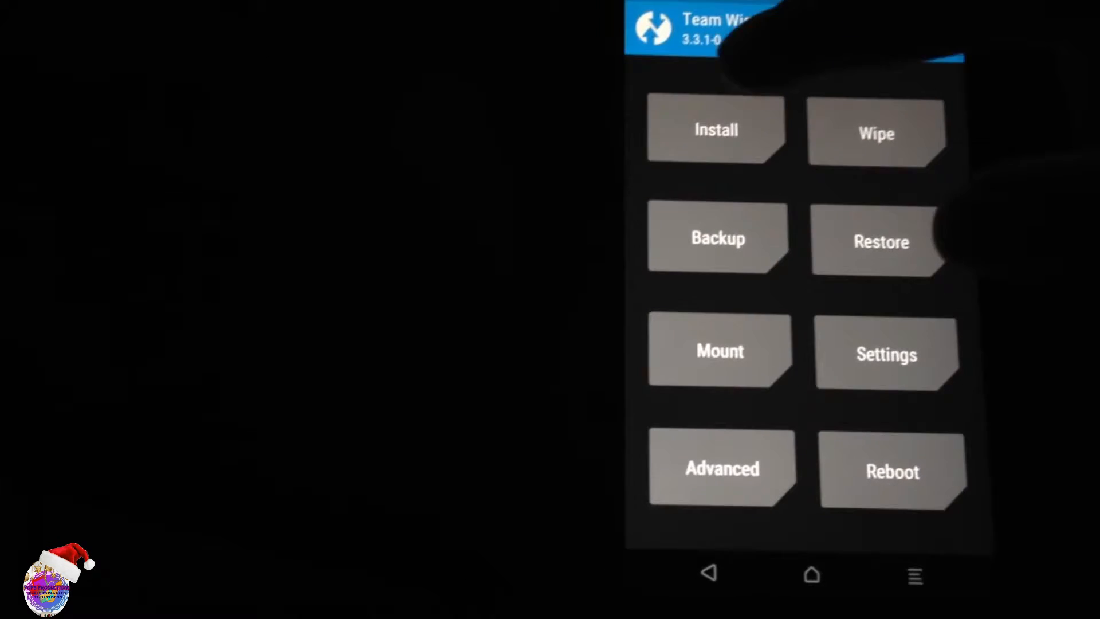
click(715, 130)
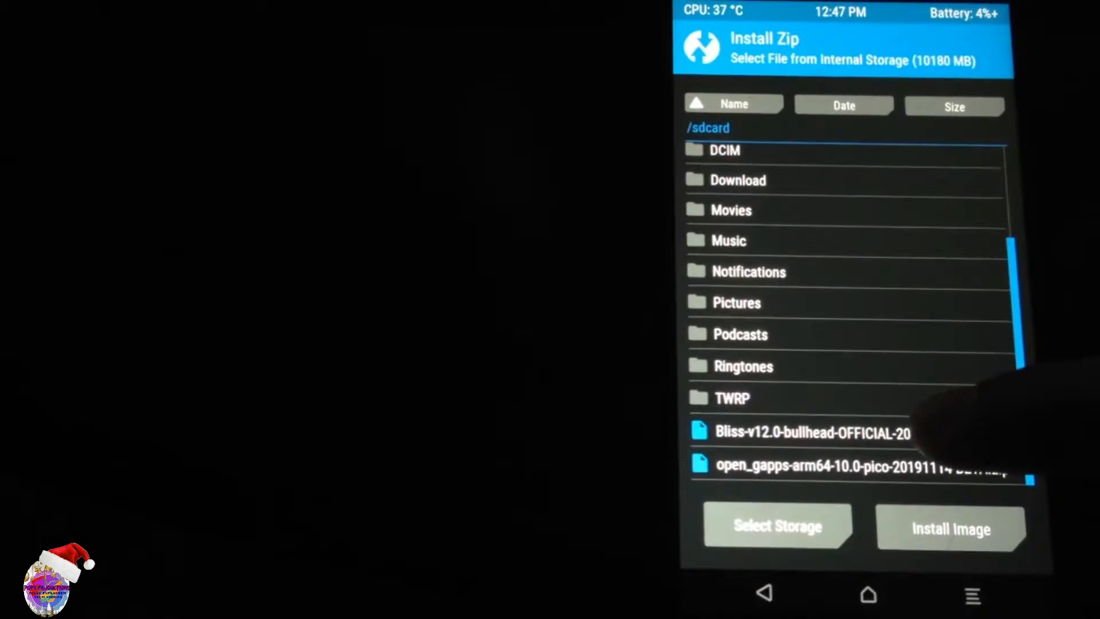
- Select the Bliss ROM zip as the package to flash
click(812, 432)
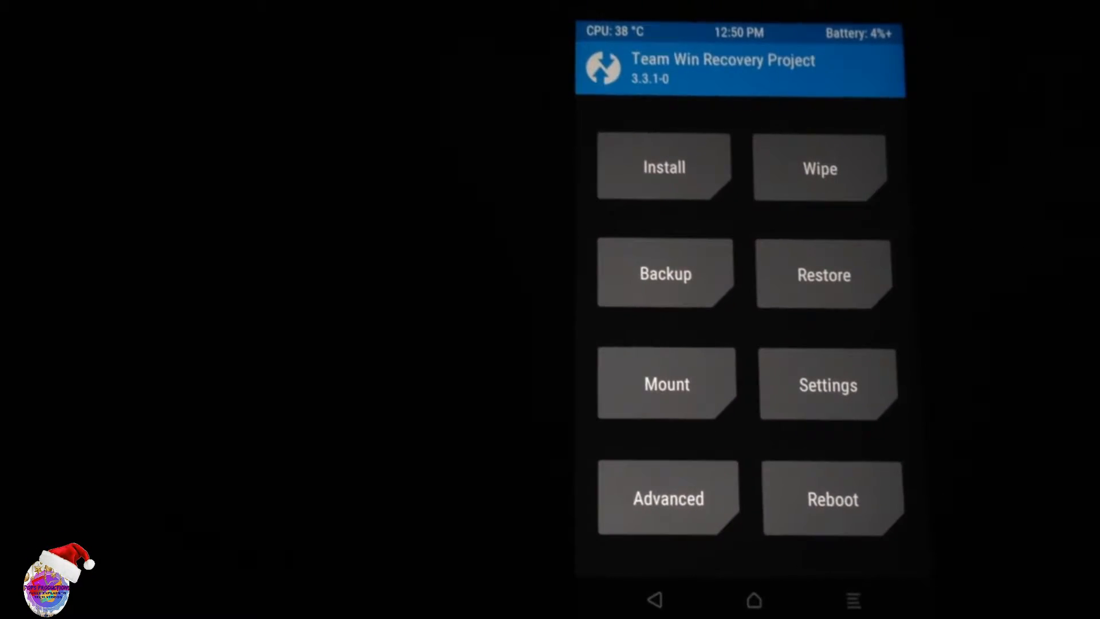
- Reboot from TWRP into the newly installed Bliss ROM system
click(831, 498)
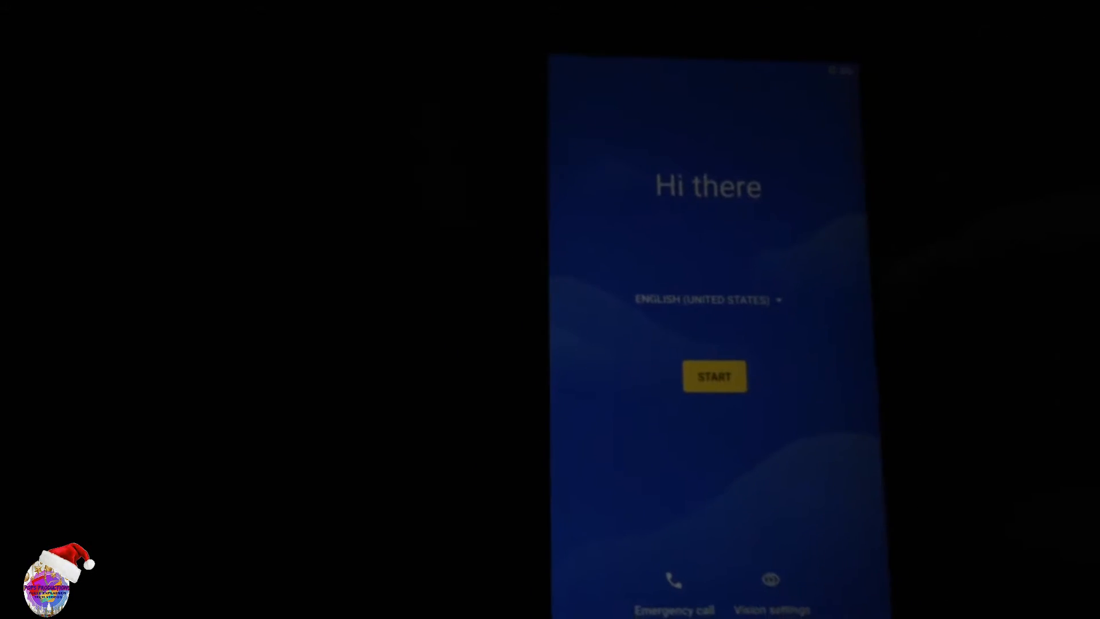
- Start setup and skip both the SIM and Wi-Fi connection steps
click(715, 375)
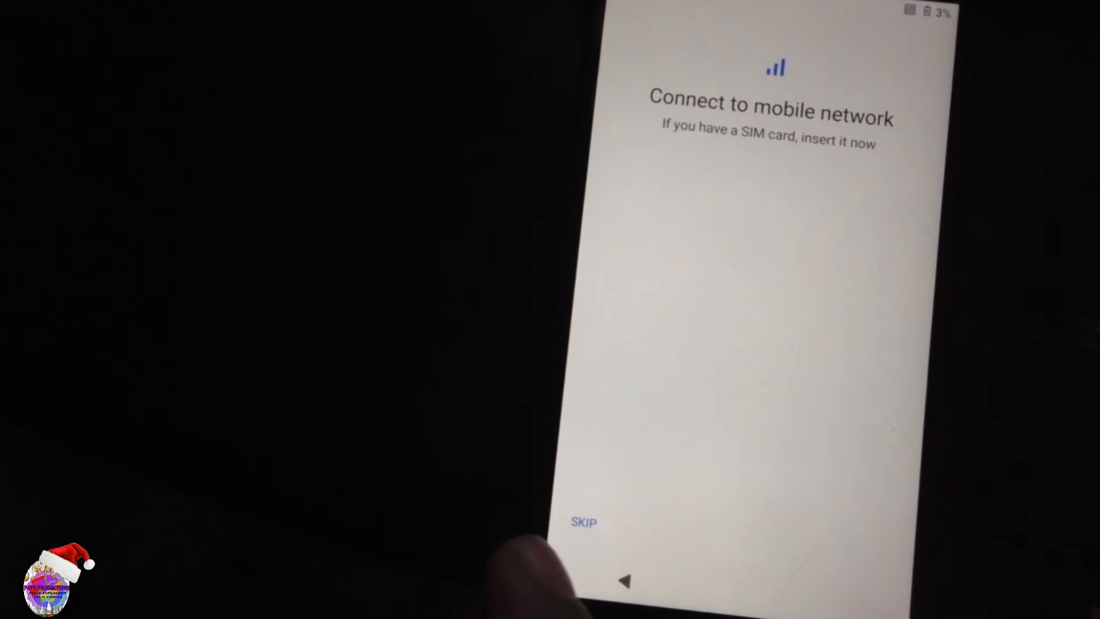
click(584, 521)
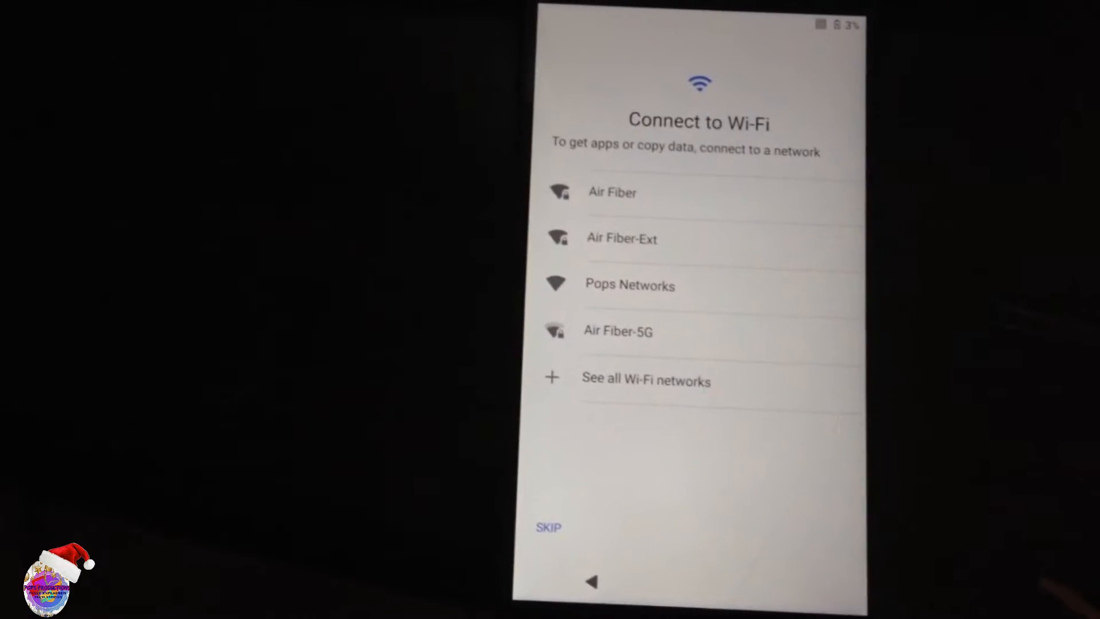
click(548, 527)
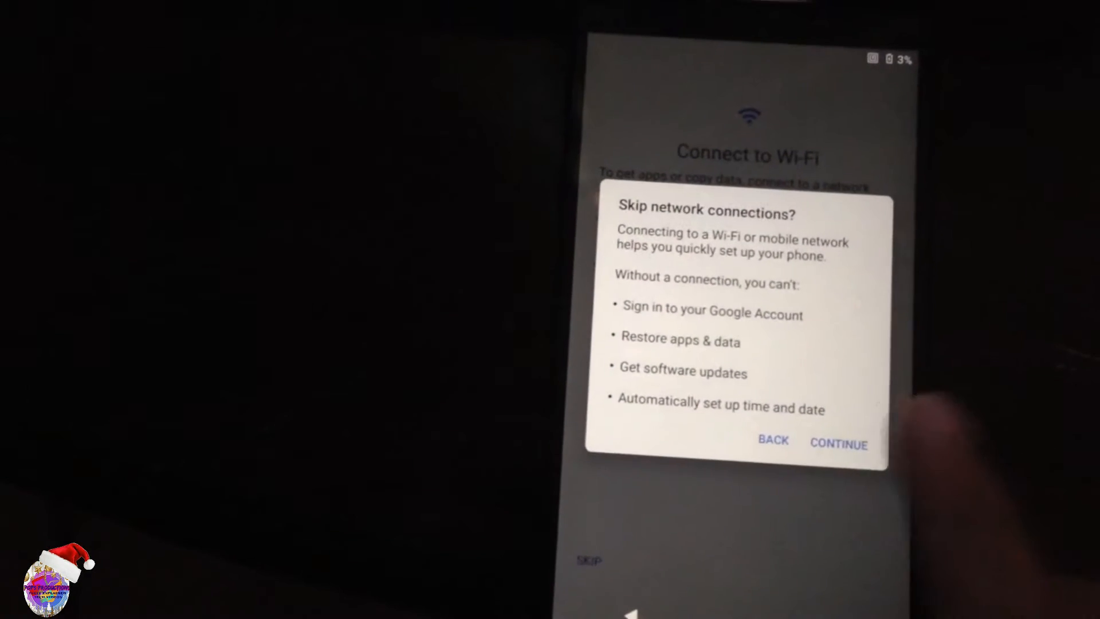
click(838, 443)
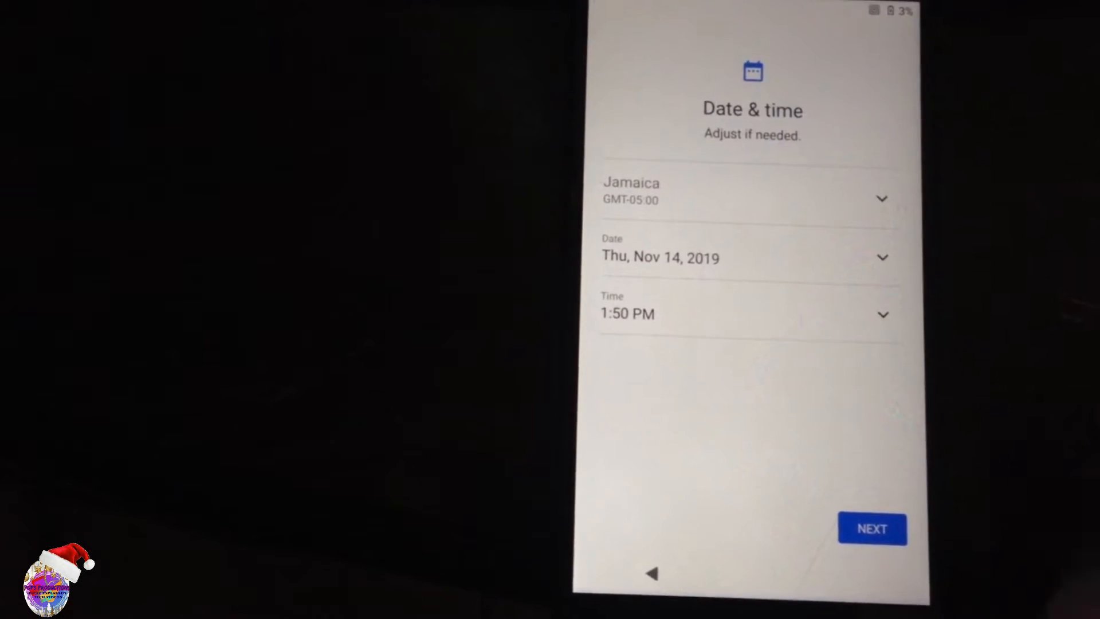
- Accept the shown date and time and skip screen lock setup
click(872, 528)
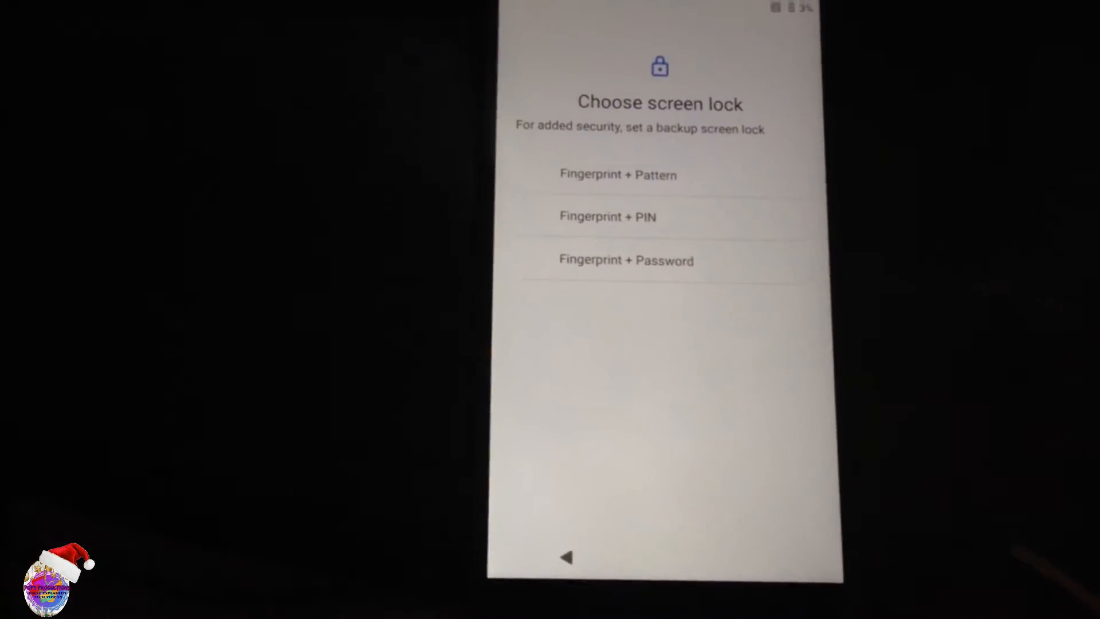
click(607, 216)
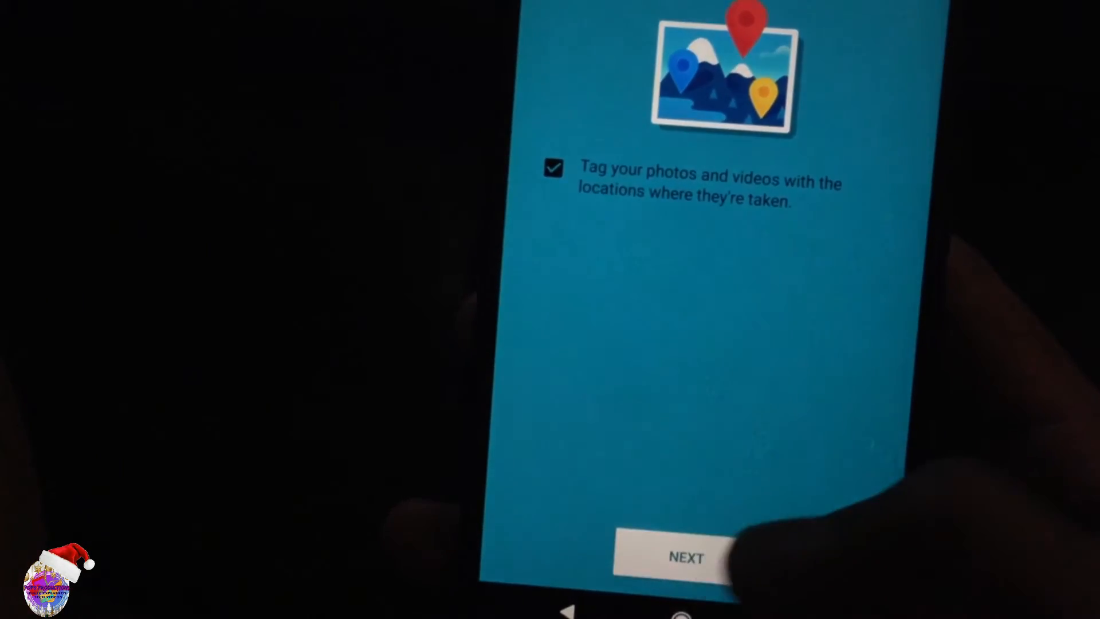
- Keep photo location tagging checked and continue
click(684, 557)
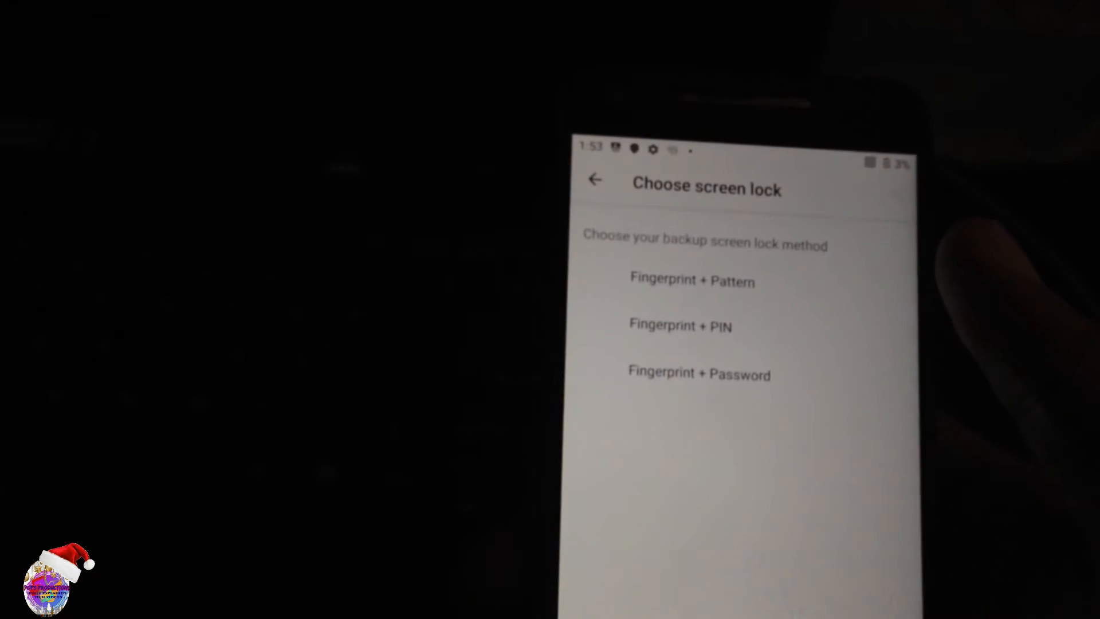
- Choose a fingerprint-backed screen lock, confirm lock screen notifications, and proceed to enrollment
click(679, 325)
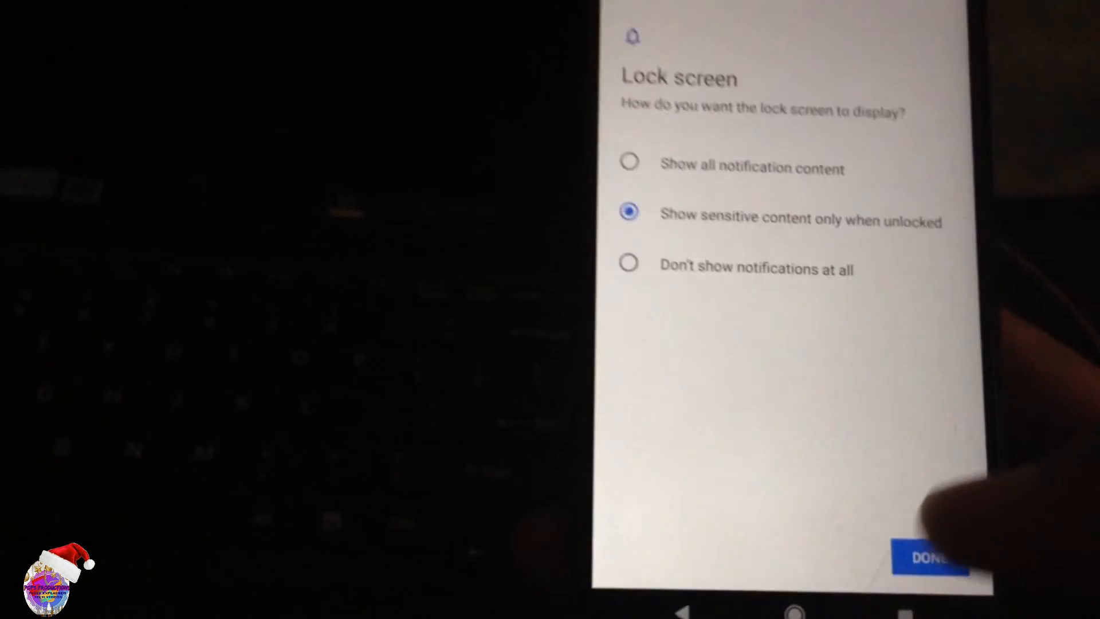
click(931, 557)
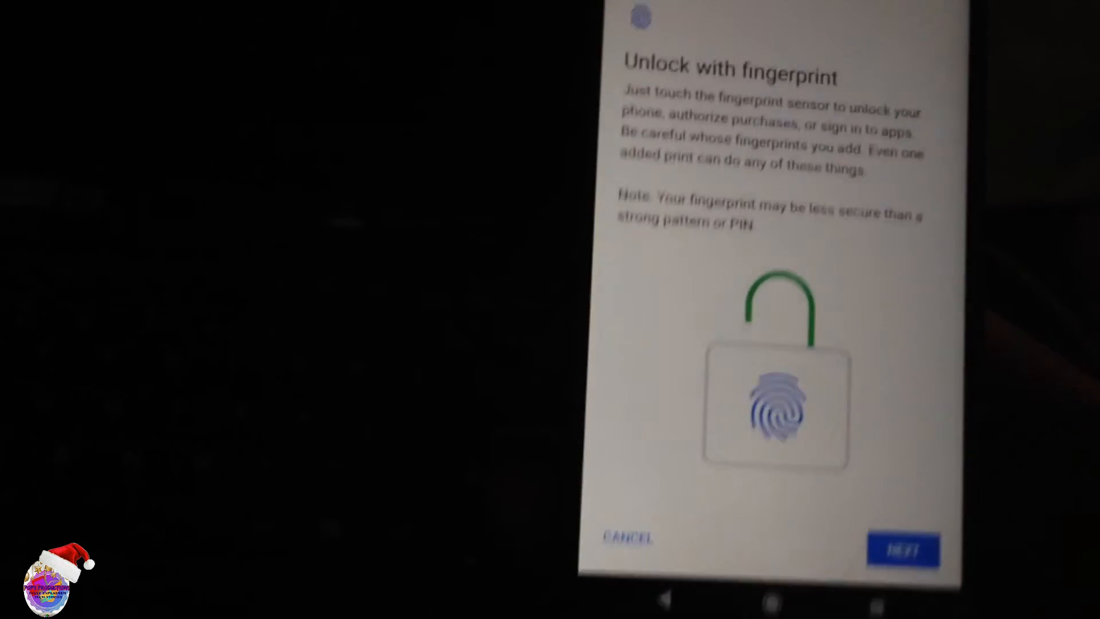
click(903, 549)
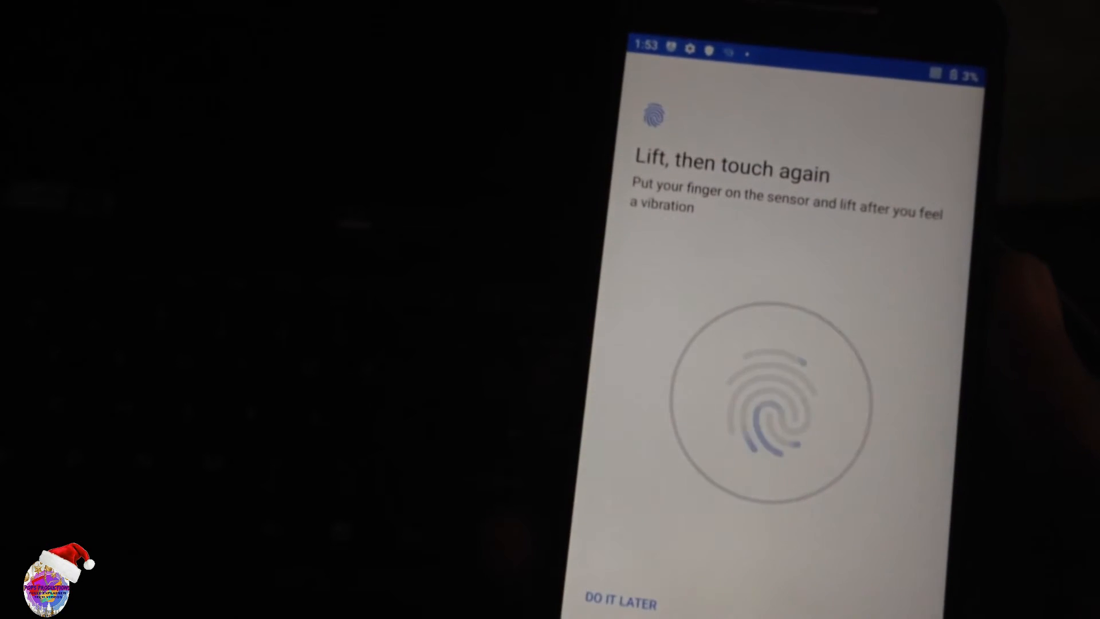